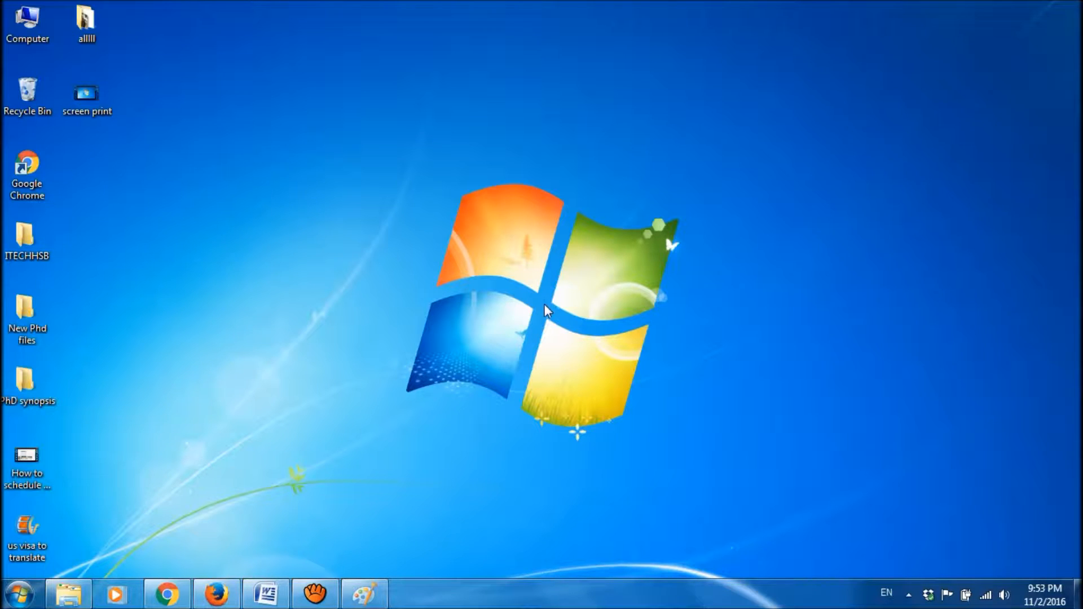
# Search the Start menu for 'msconfig' so the program shows as a result
pyautogui.click(19, 593)
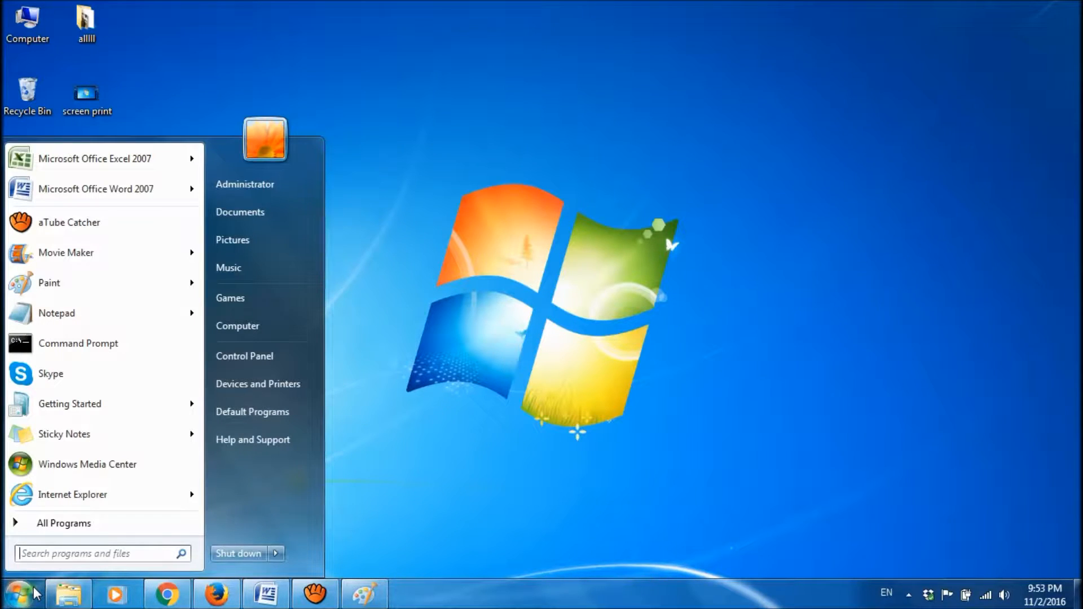
pyautogui.write('ms')
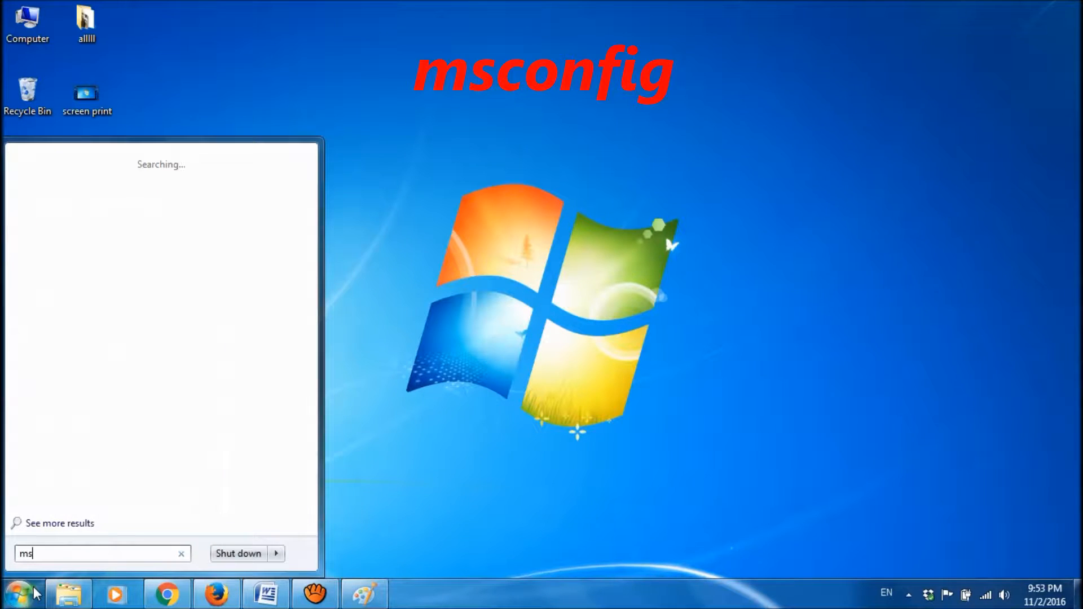
pyautogui.write('config')
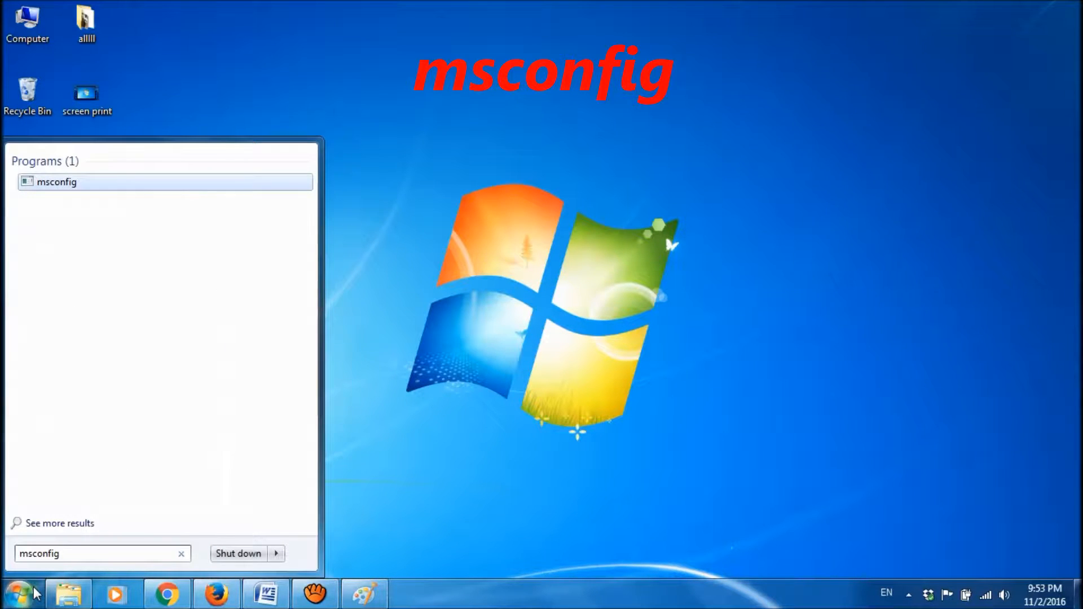
pyautogui.moveTo(128, 433)
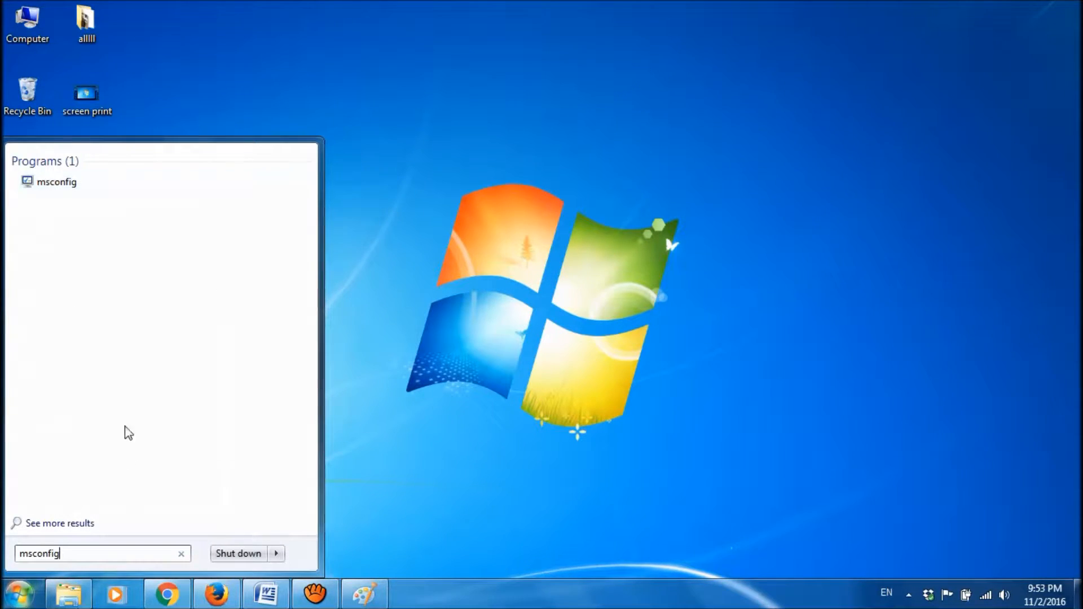
pyautogui.moveTo(55, 182)
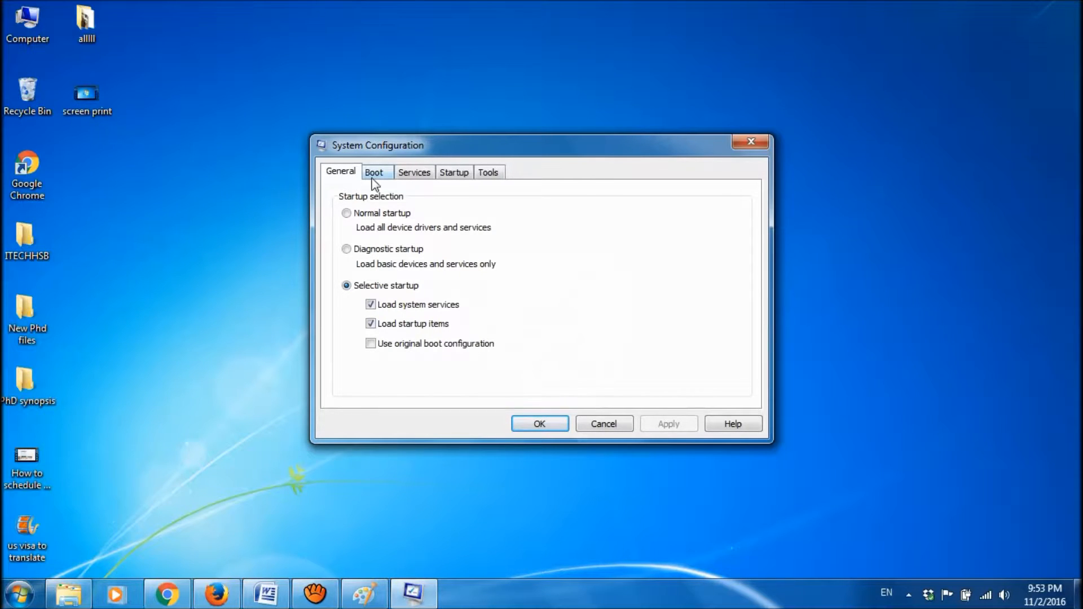
pyautogui.moveTo(450, 183)
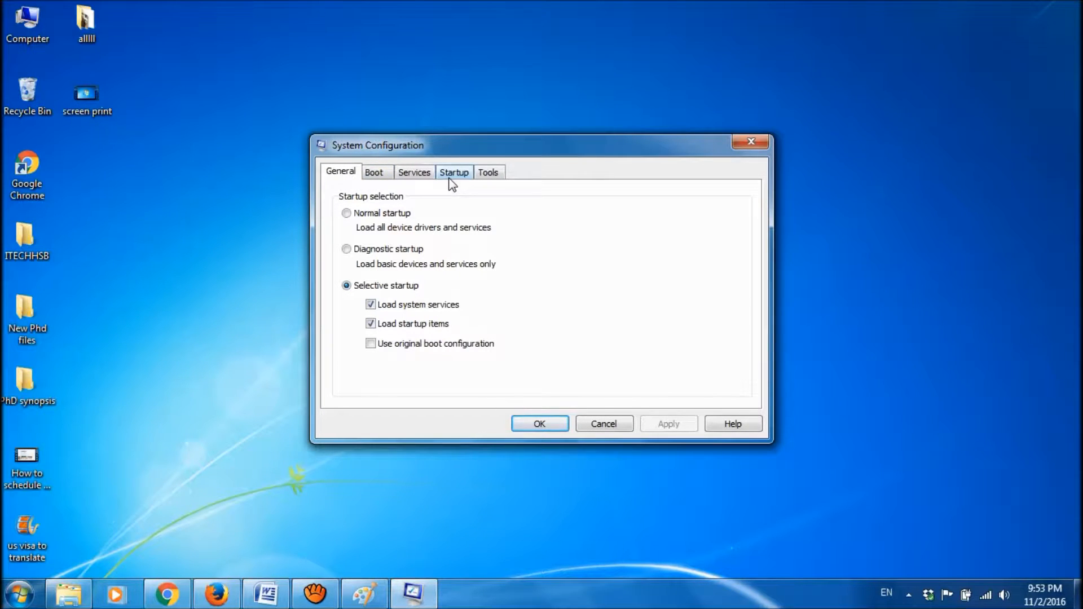
# Disable the Dropbox, YouCamService, Nero and Google Update startup items, then apply and confirm with OK
pyautogui.click(453, 172)
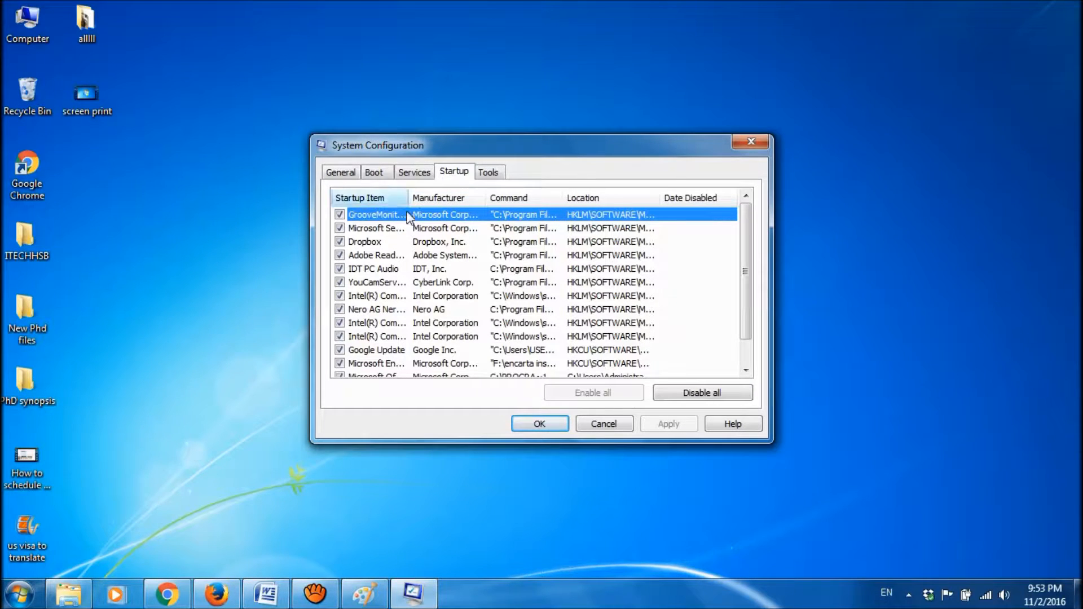
pyautogui.moveTo(396, 228)
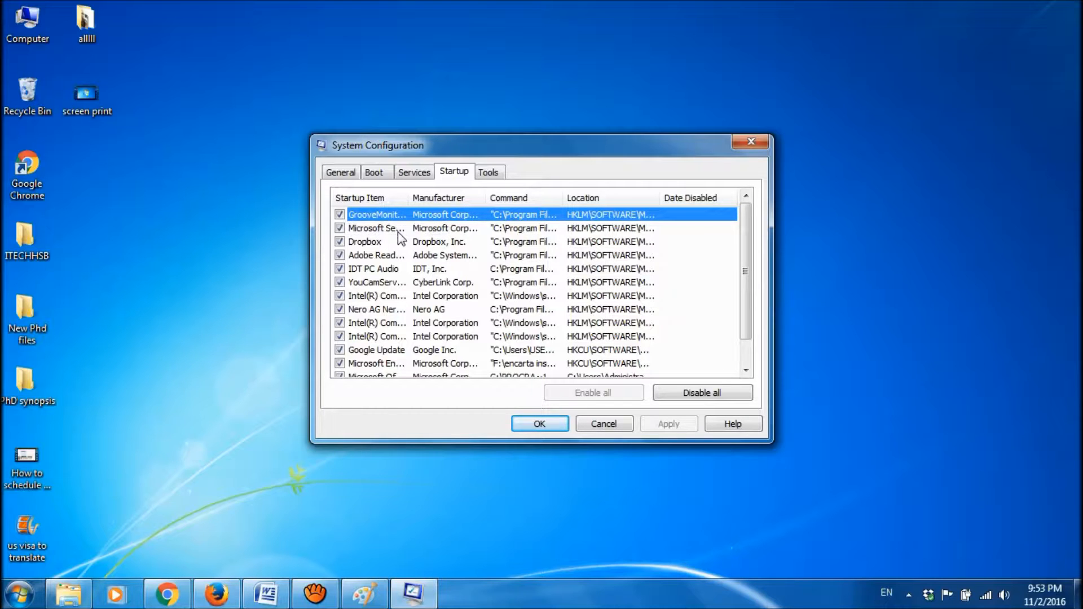
pyautogui.moveTo(583, 234)
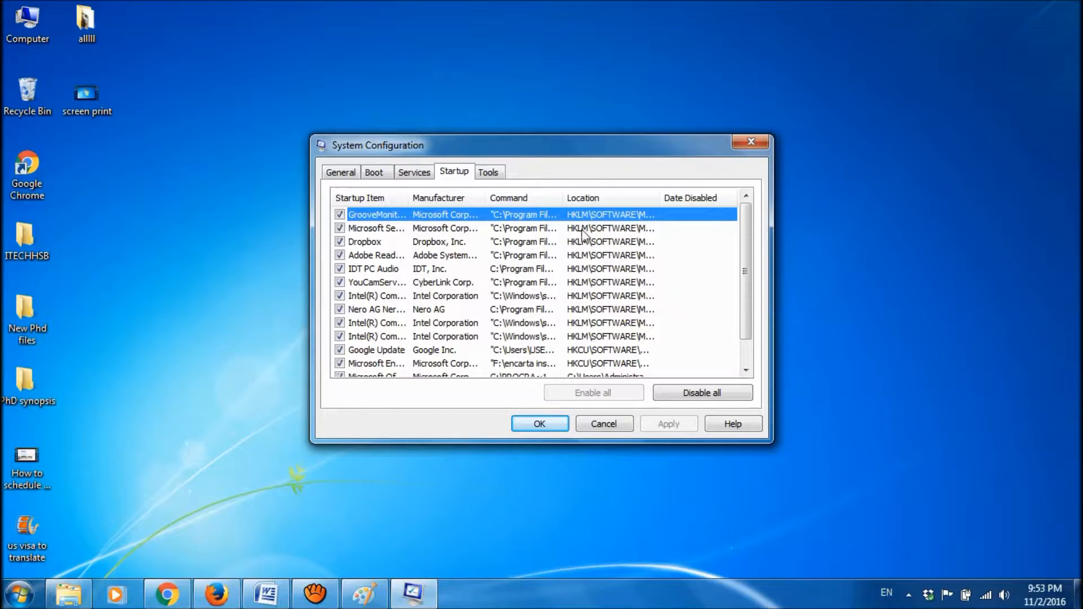
pyautogui.moveTo(395, 259)
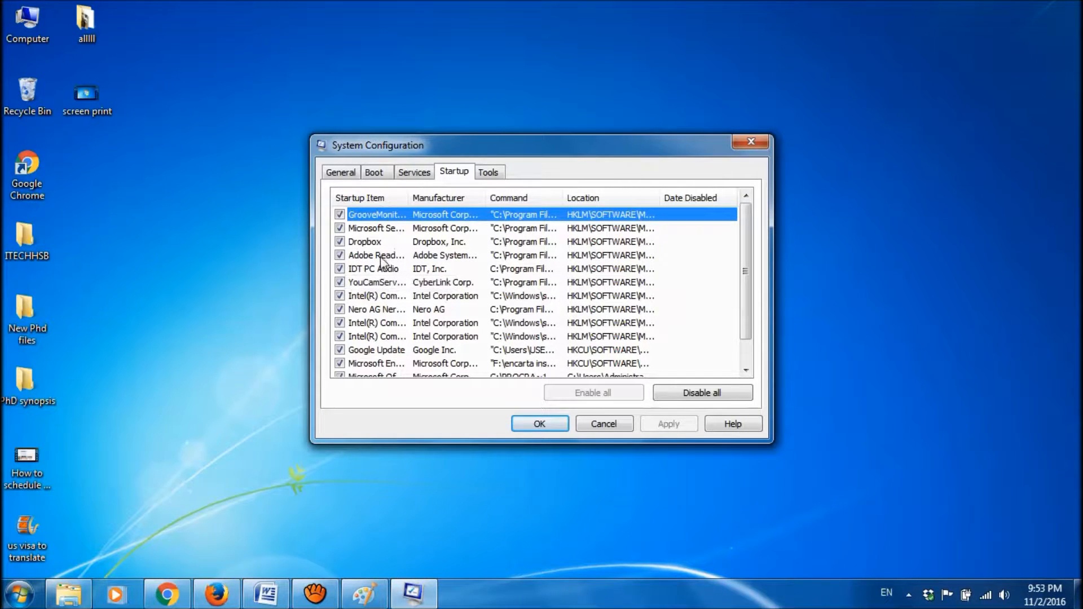
pyautogui.moveTo(376, 255)
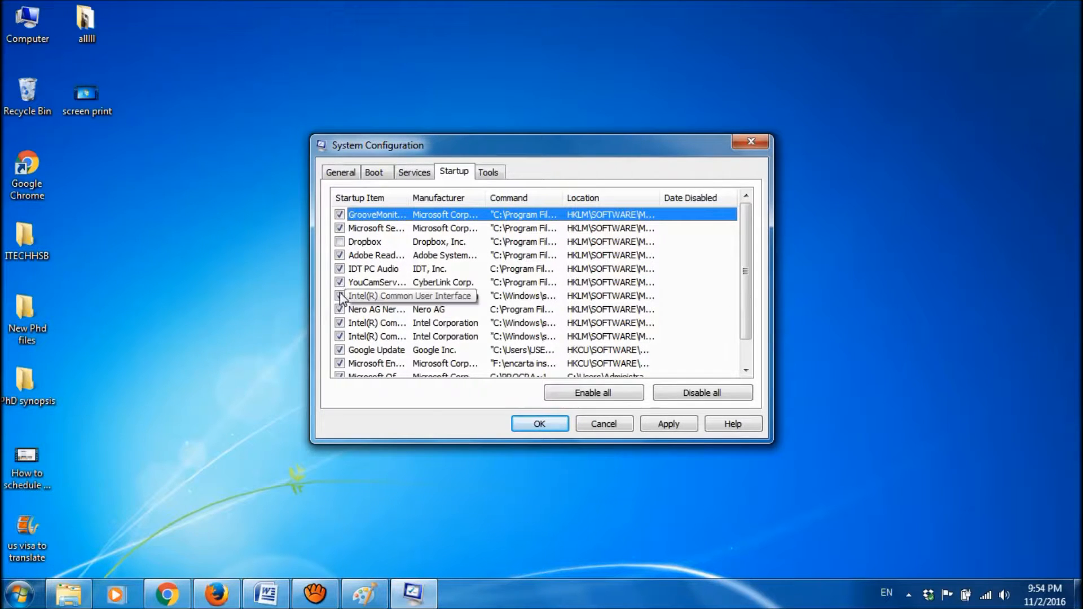
pyautogui.scroll(-3)
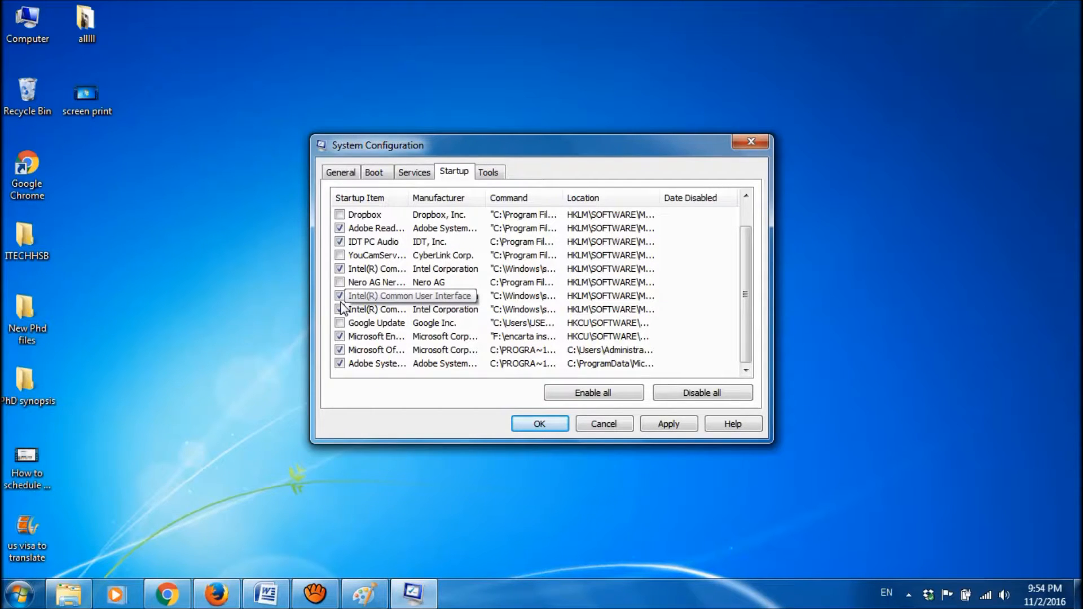
pyautogui.click(668, 423)
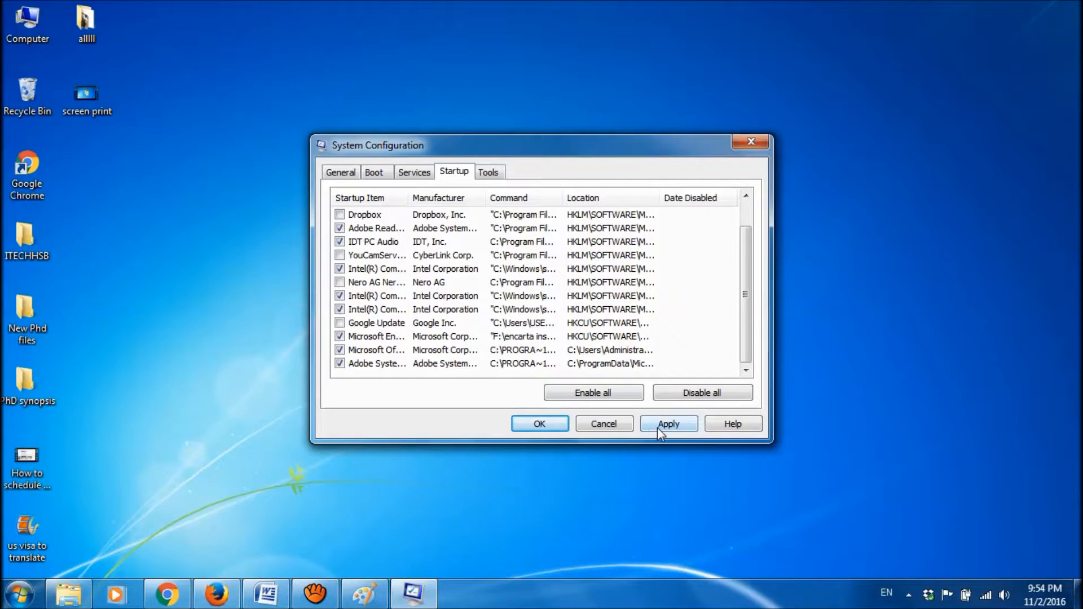
pyautogui.click(667, 424)
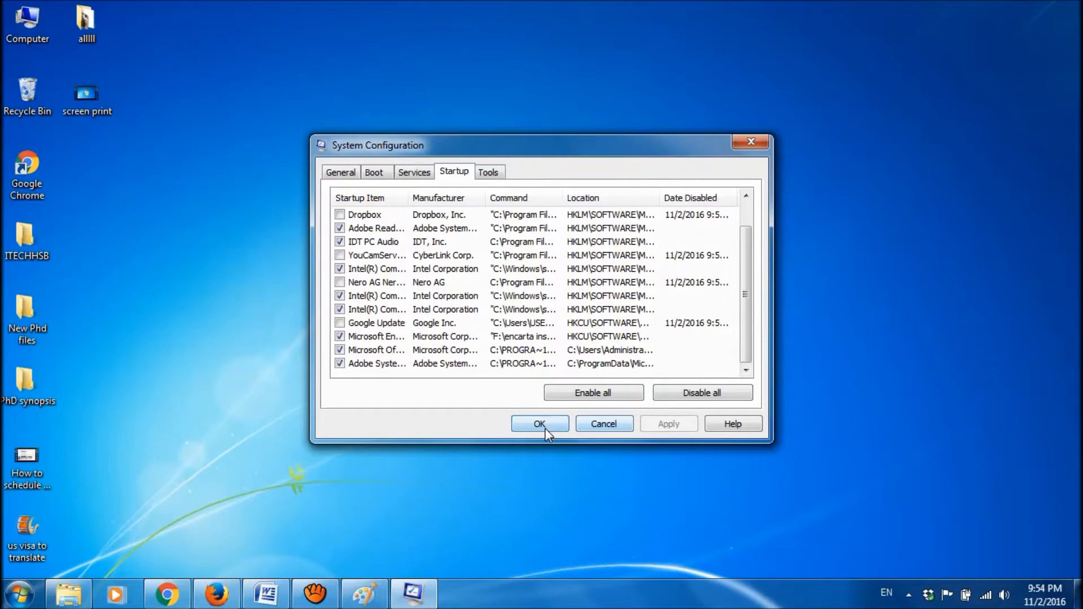
pyautogui.click(540, 423)
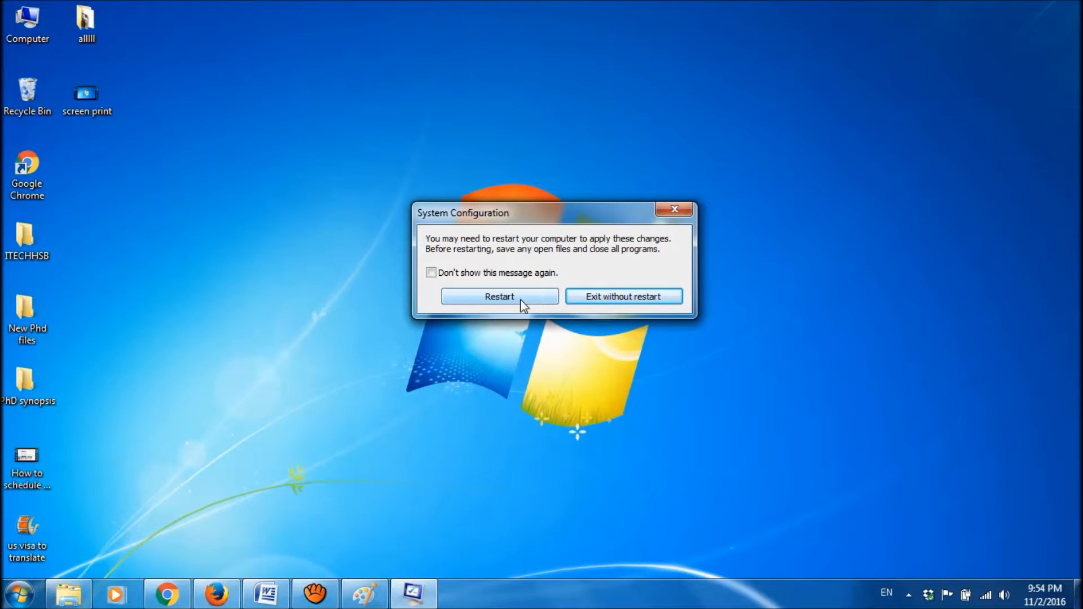
pyautogui.moveTo(534, 310)
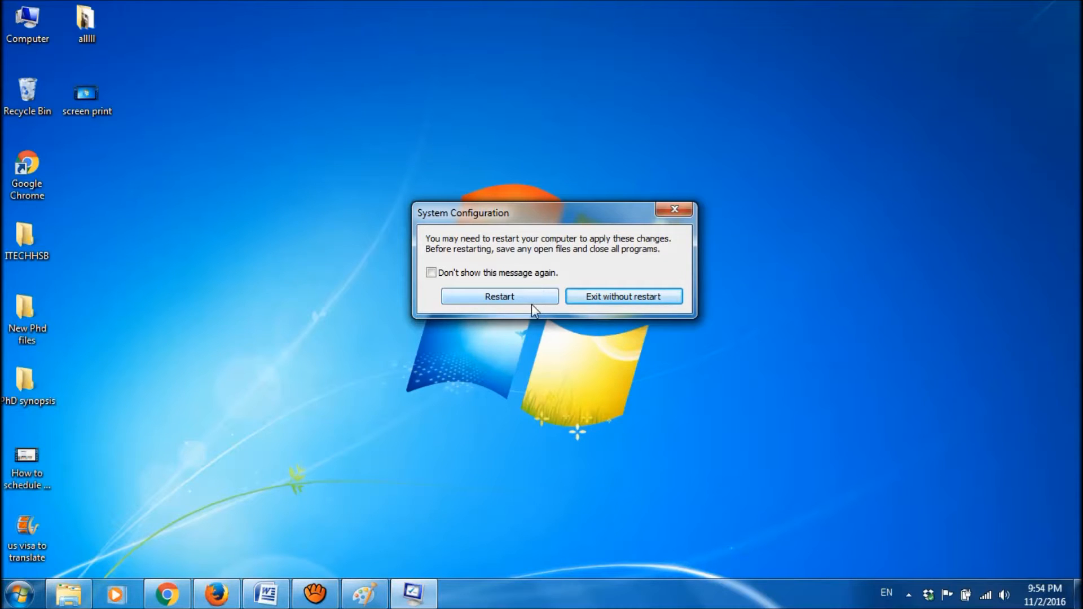
pyautogui.moveTo(586, 310)
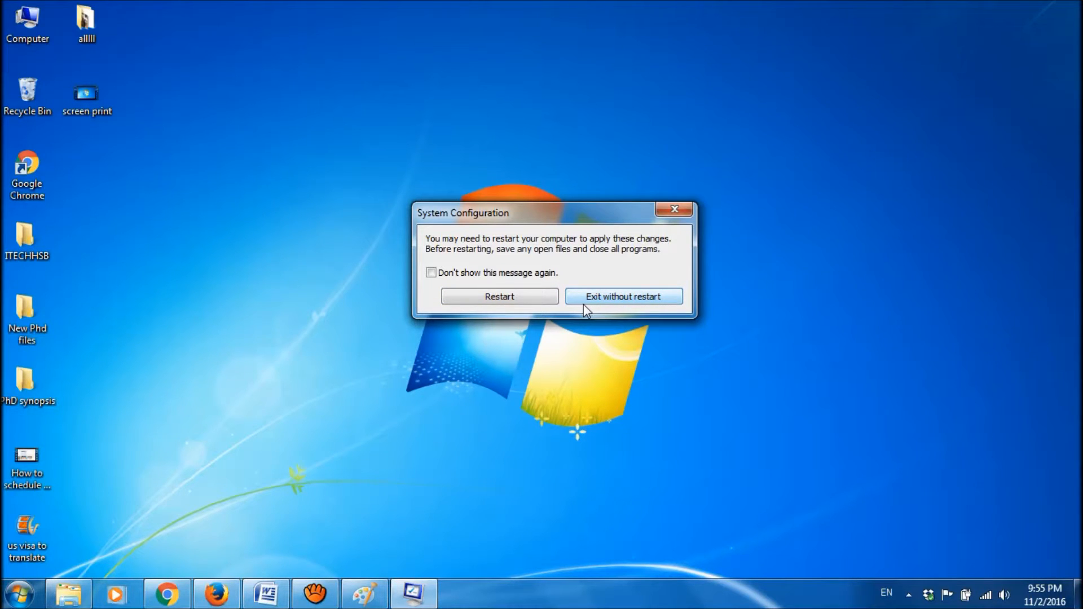
# Dismiss the restart prompt with Exit without restart
pyautogui.click(623, 296)
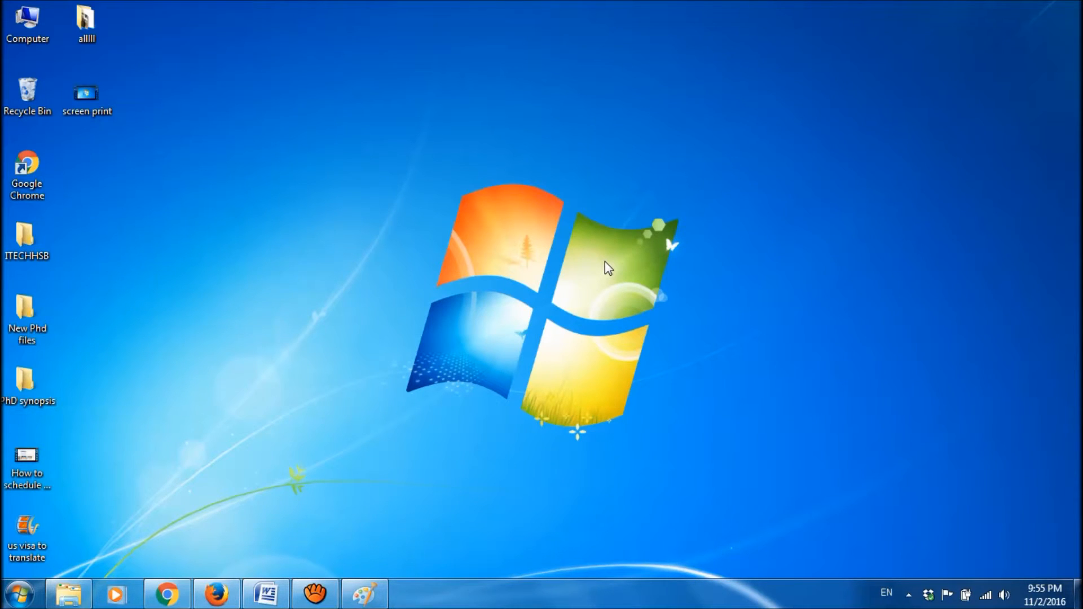